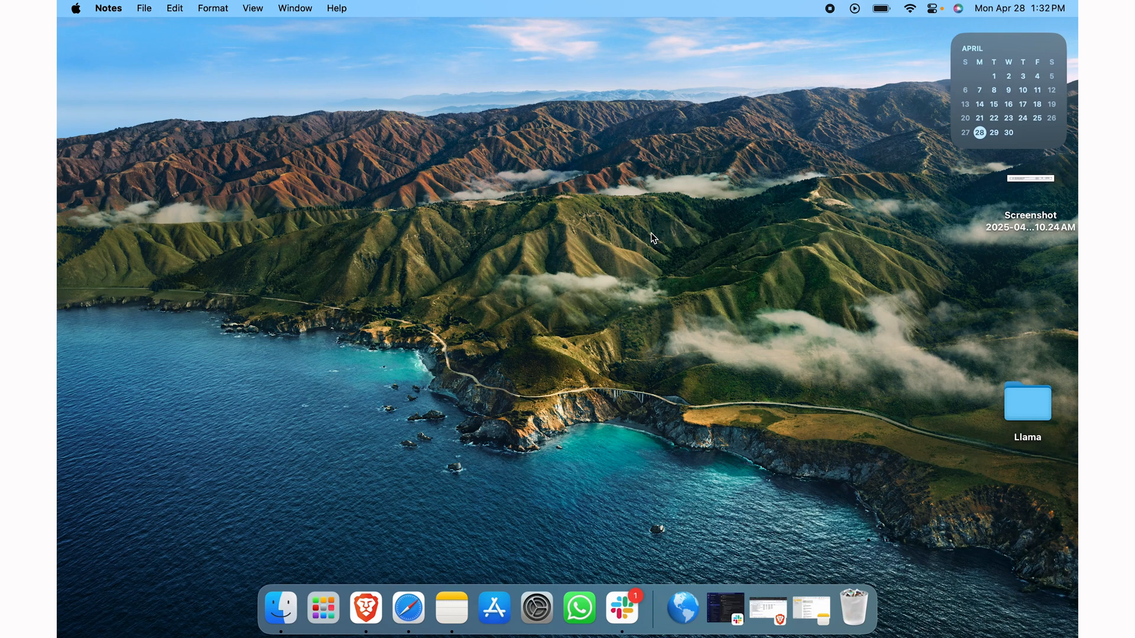
pyautogui.moveTo(404, 474)
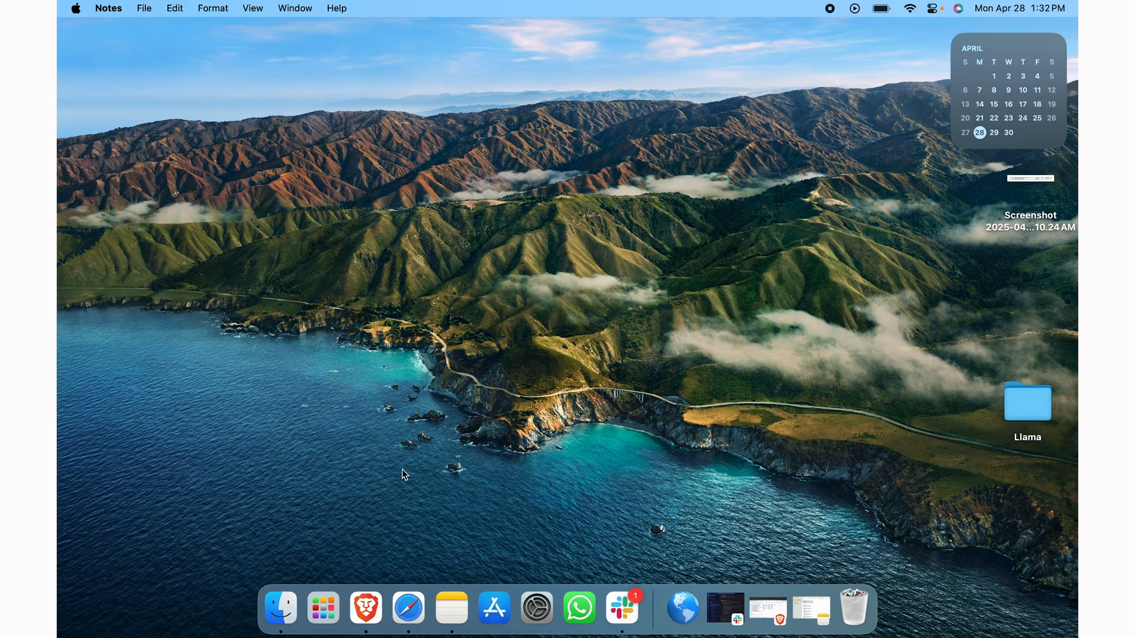
# - Create a new blank note from the Notes app
pyautogui.click(450, 608)
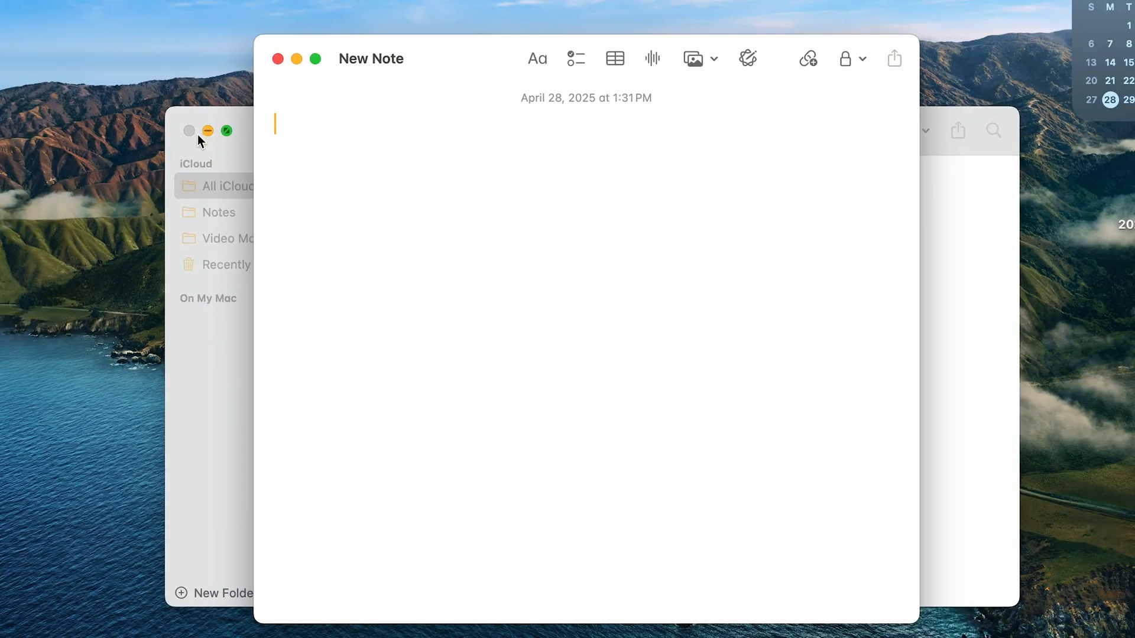
# - Write the title 'Subscribe to My Mac Talk' and the line 'This is how you share a note.'
pyautogui.click(208, 131)
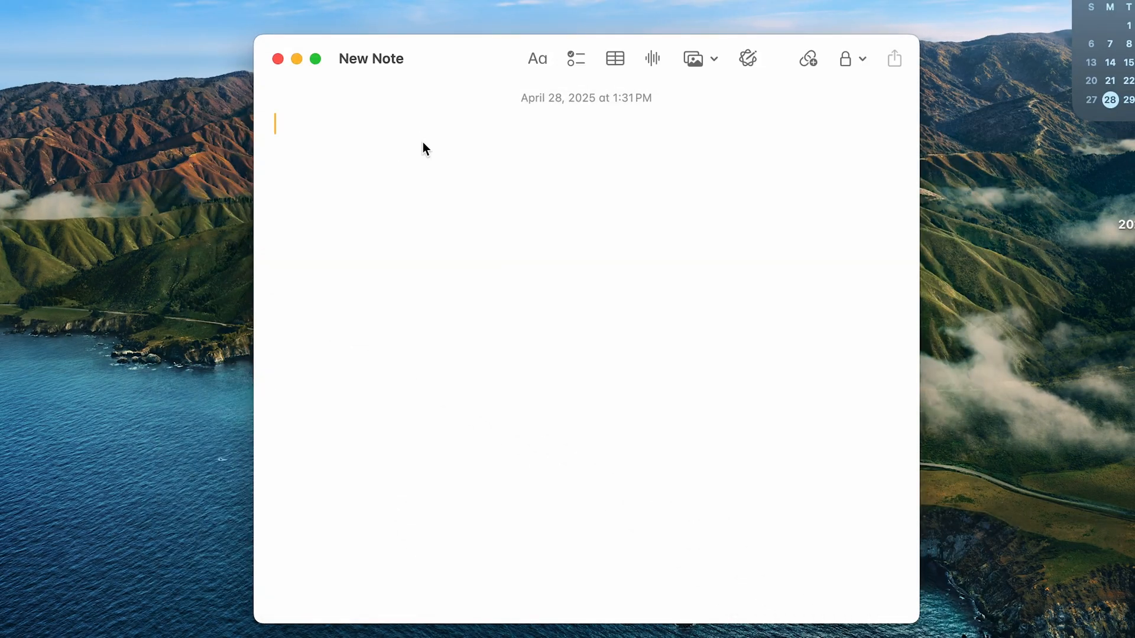
pyautogui.write('Subscribe')
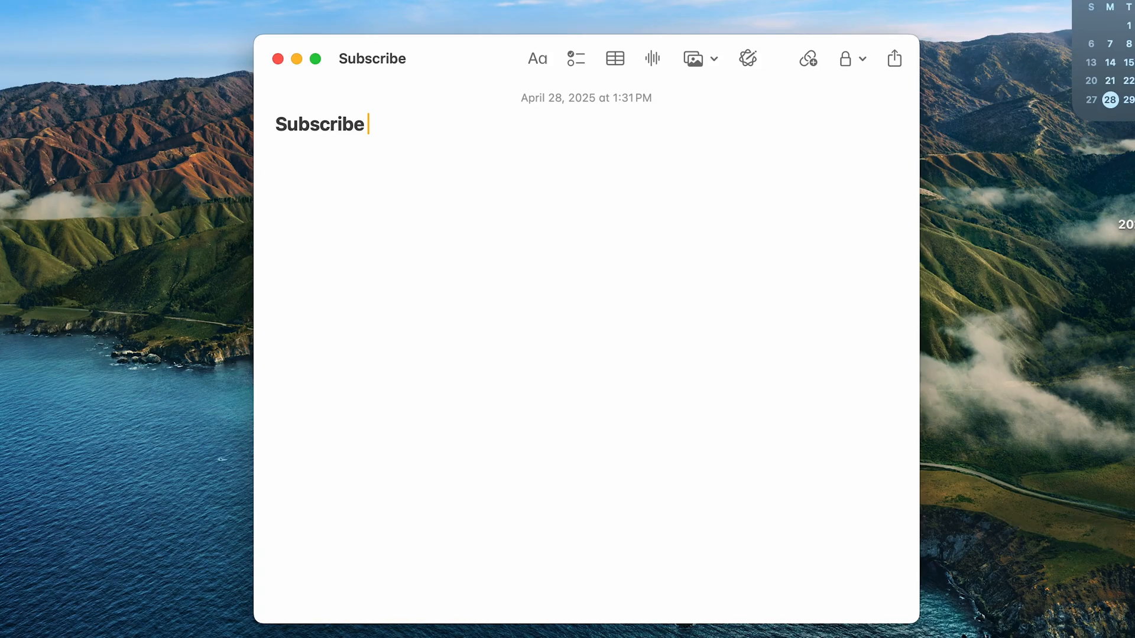
pyautogui.write('to My Mac Talk')
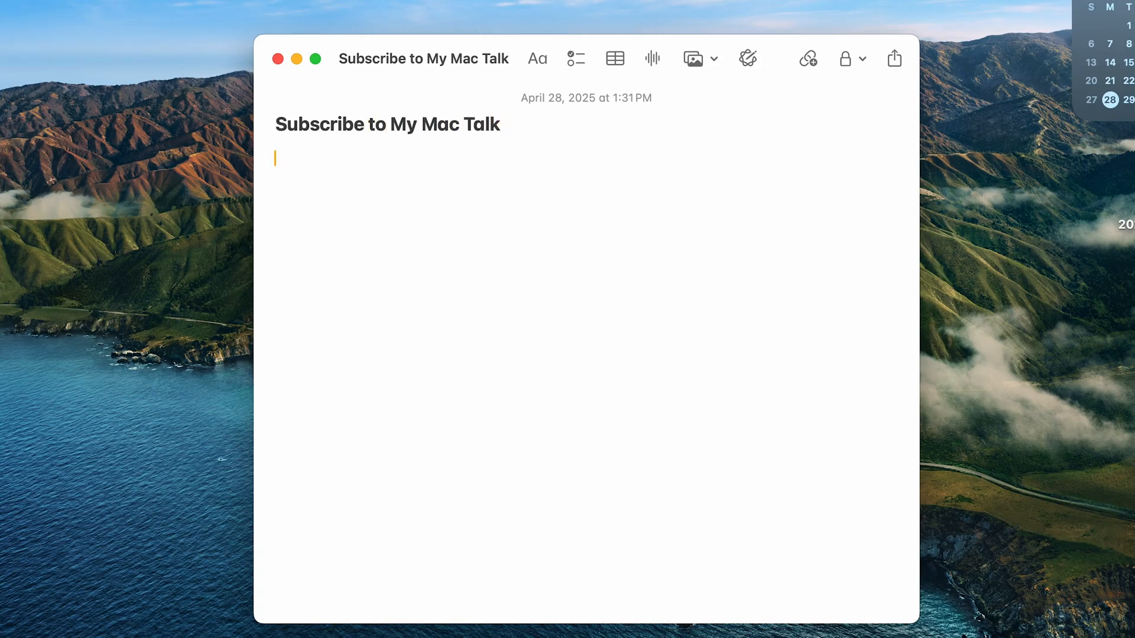
pyautogui.write('THis')
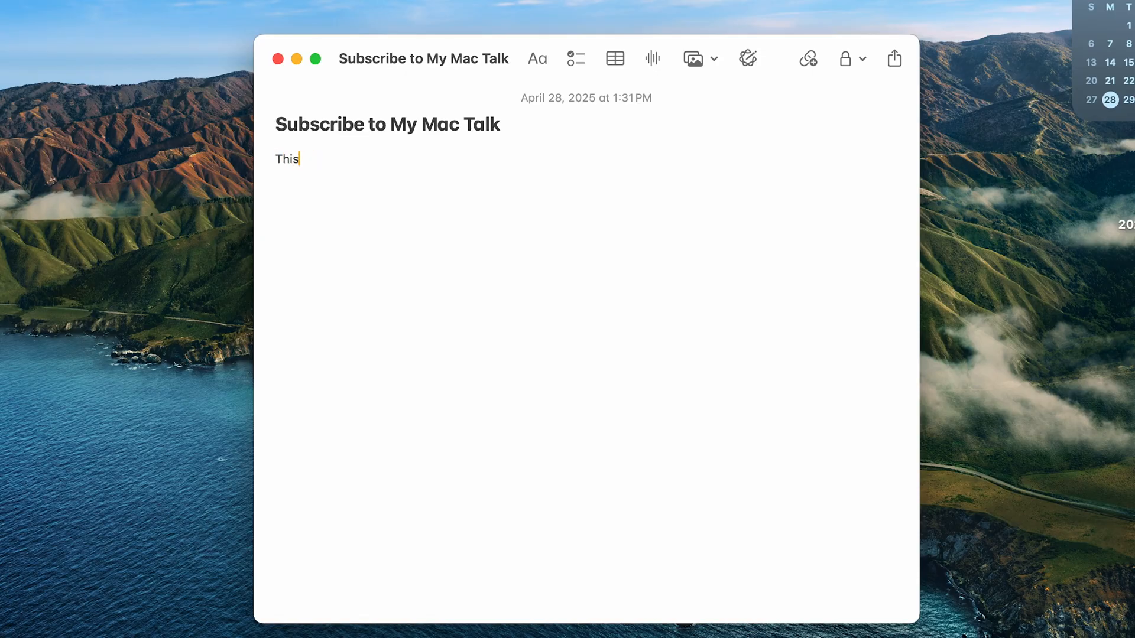
pyautogui.write('is how you a')
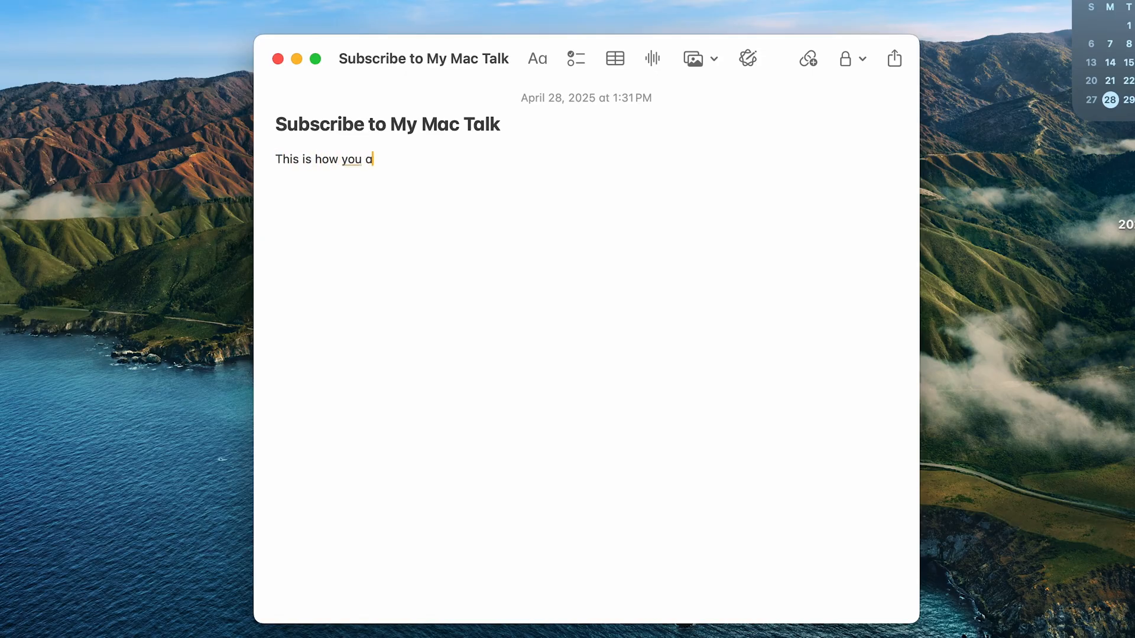
pyautogui.write('share a note.')
pyautogui.write('This is fun.')
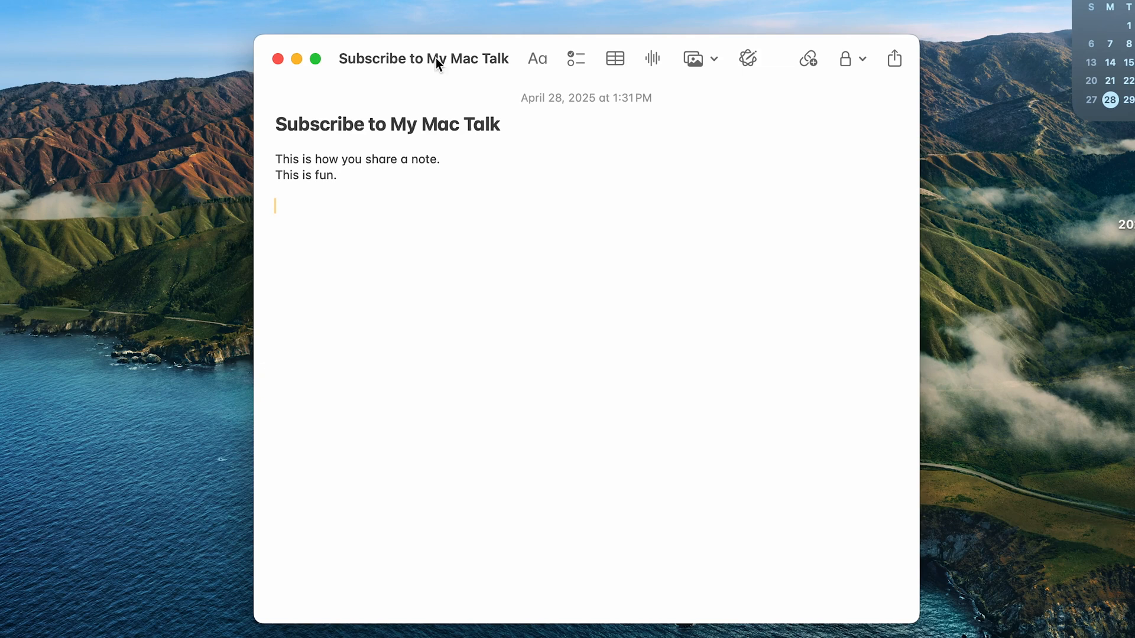
pyautogui.moveTo(550, 256)
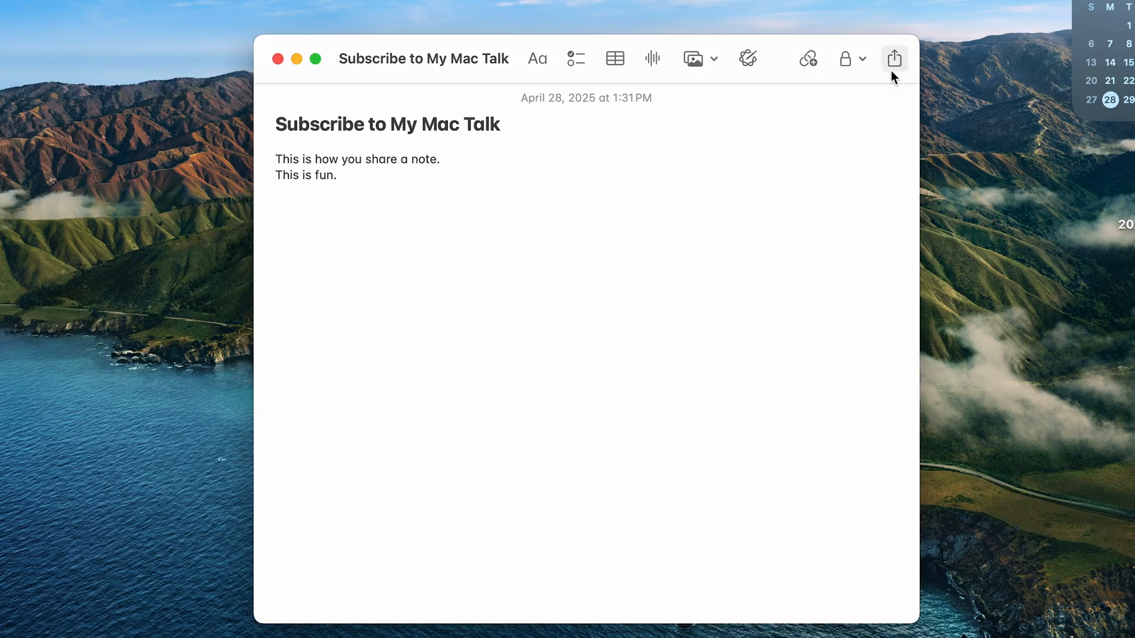
pyautogui.moveTo(895, 59)
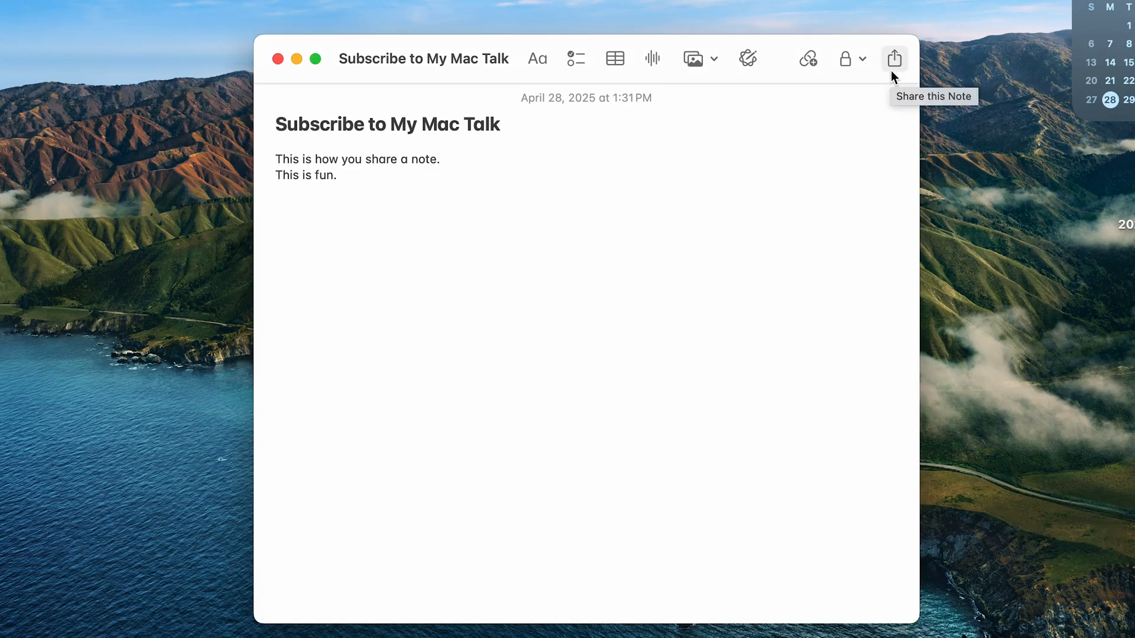
pyautogui.moveTo(587, 247)
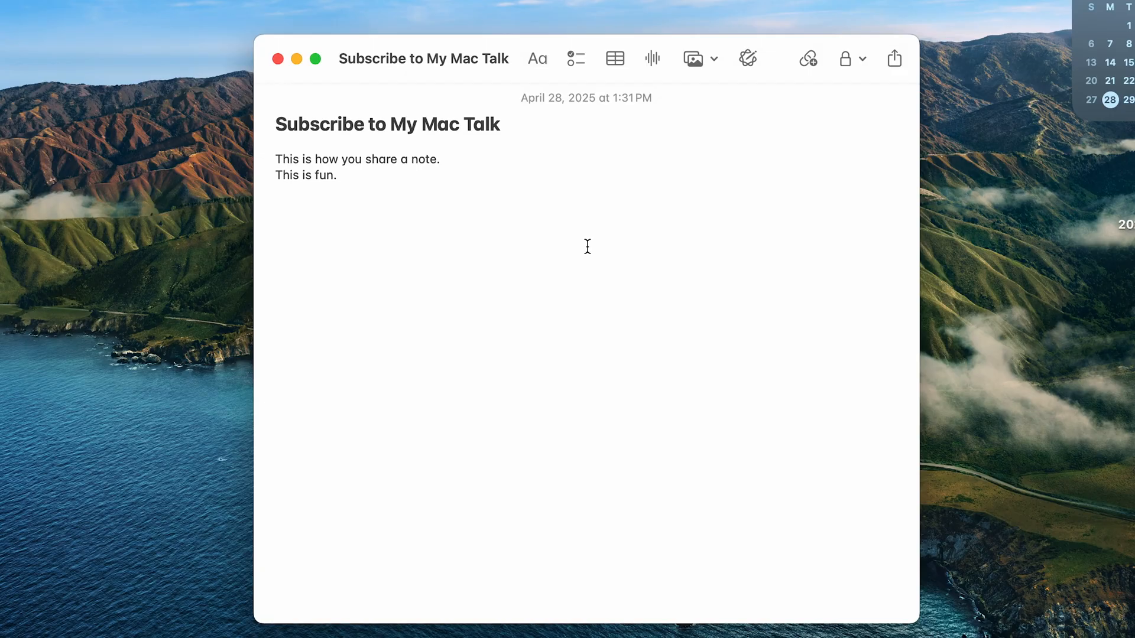
# - Share the note as a collaboration and choose Mail for the invitation
pyautogui.click(895, 59)
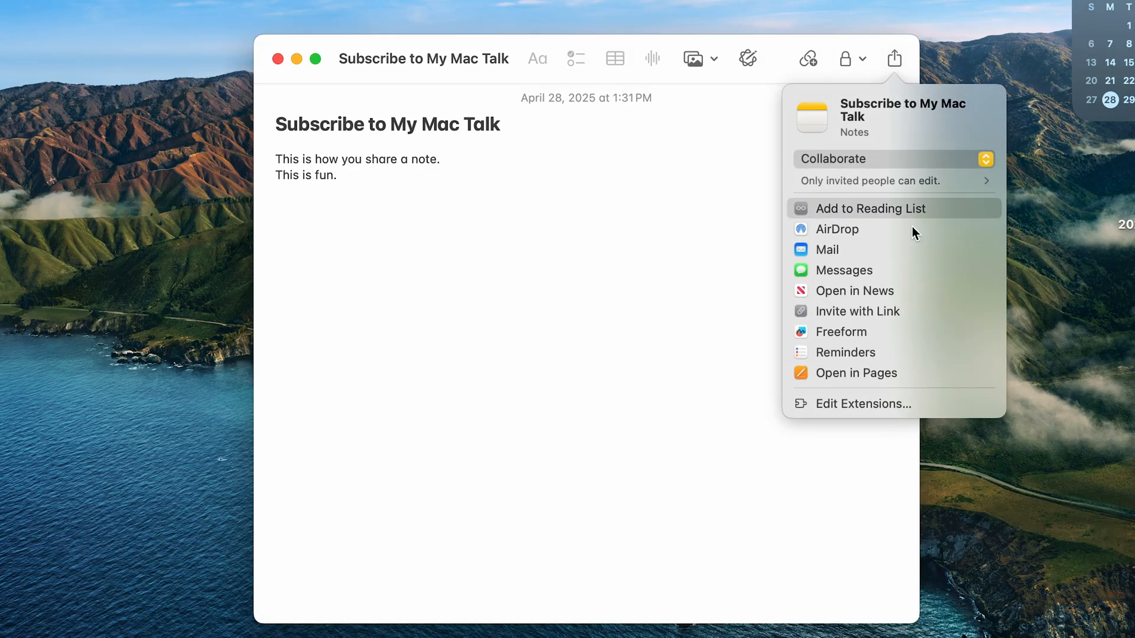
pyautogui.moveTo(969, 160)
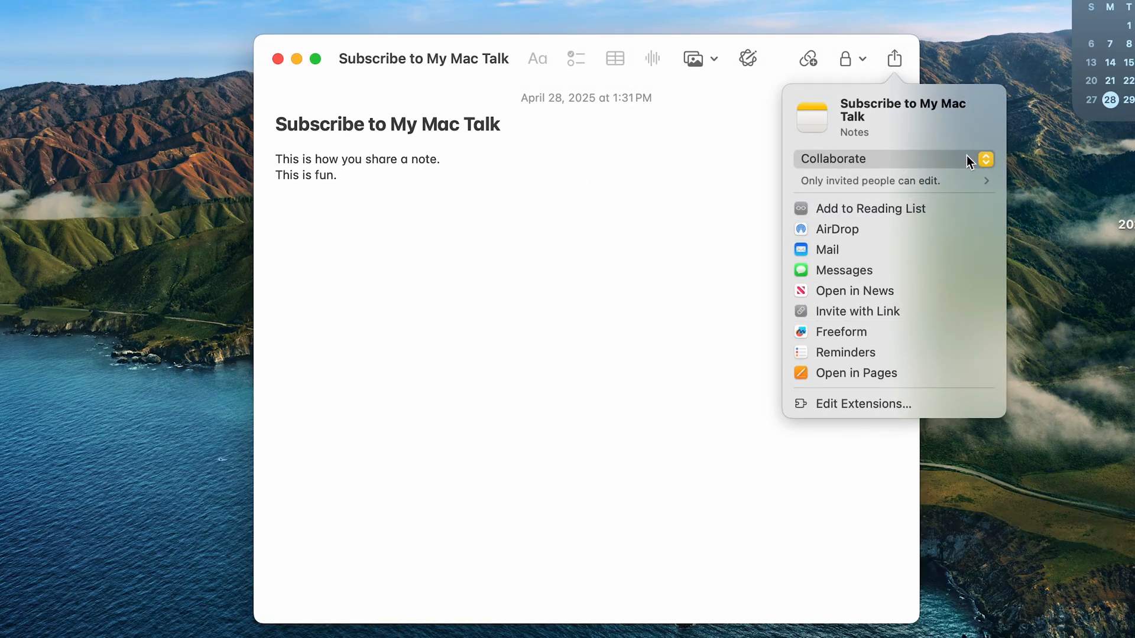
pyautogui.click(985, 160)
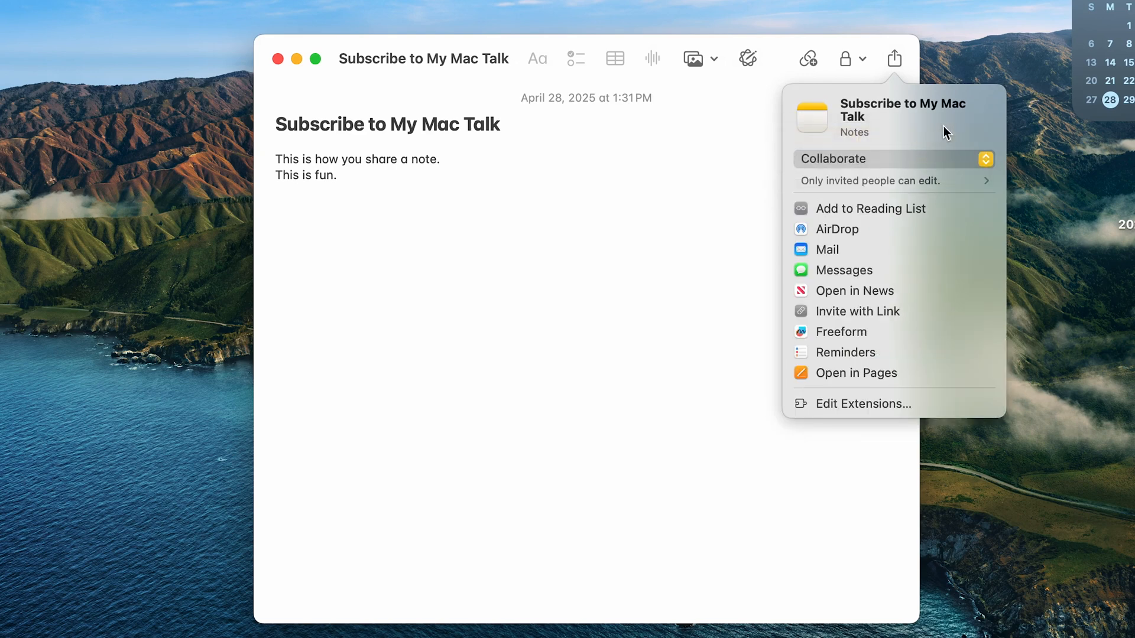
pyautogui.moveTo(954, 171)
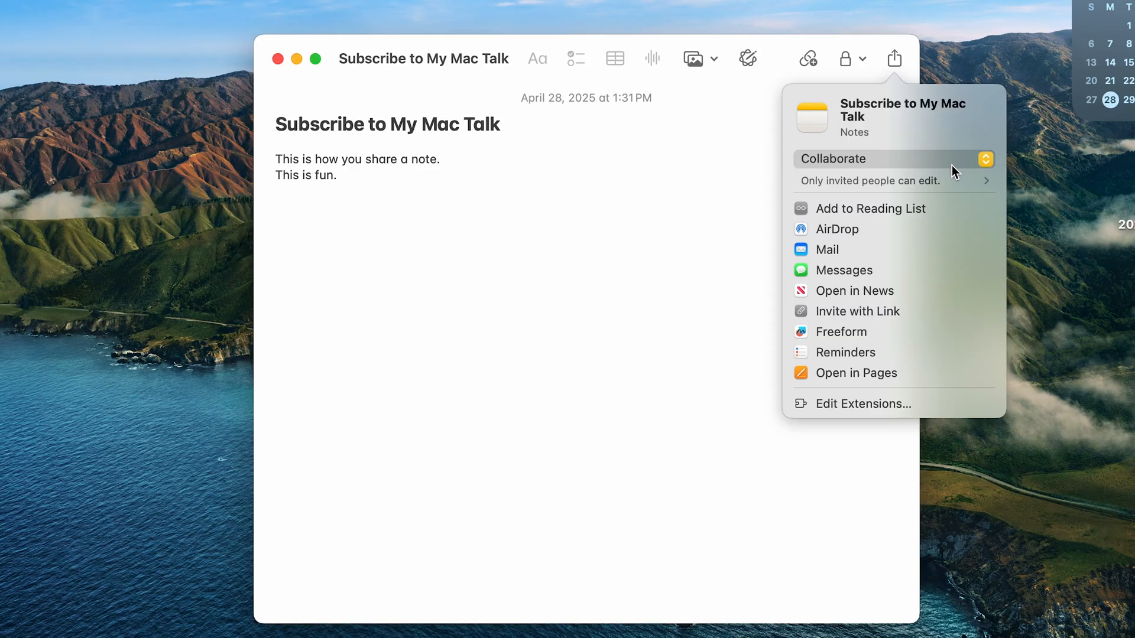
pyautogui.moveTo(900, 239)
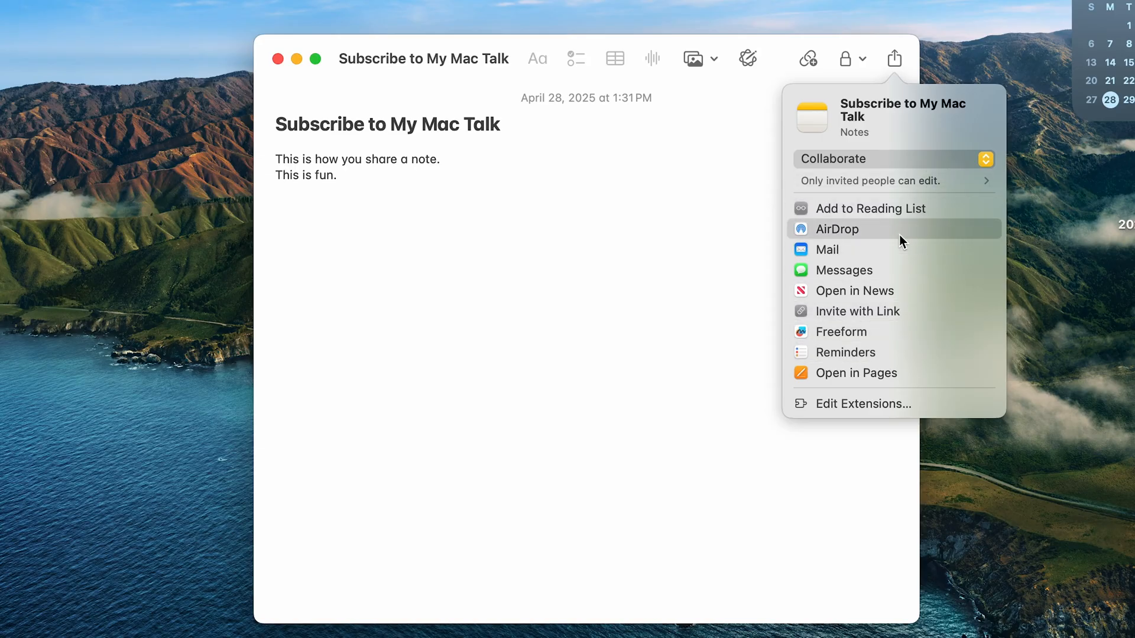
pyautogui.moveTo(866, 228)
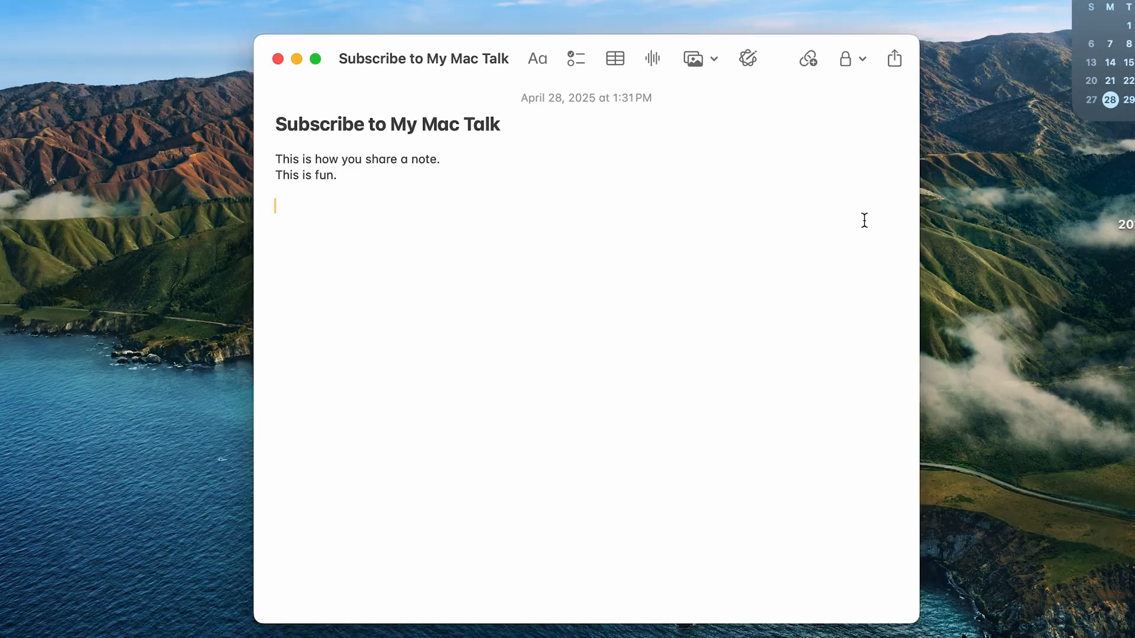
pyautogui.click(894, 59)
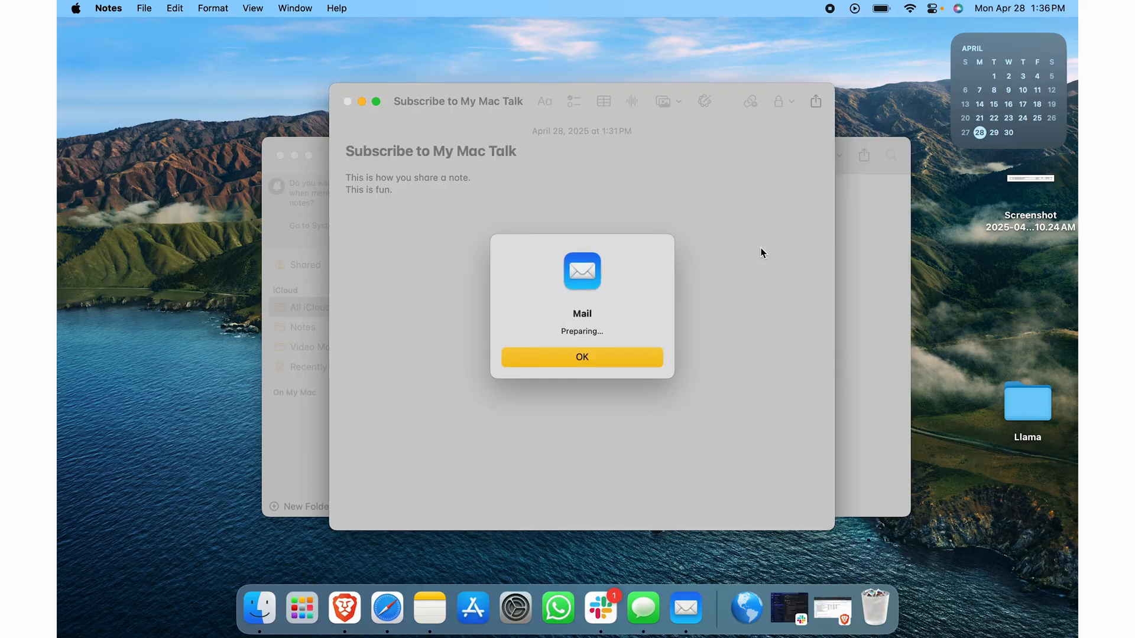
# - Dismiss the Mail preparing notice and return to editing the now-shared note
pyautogui.click(581, 357)
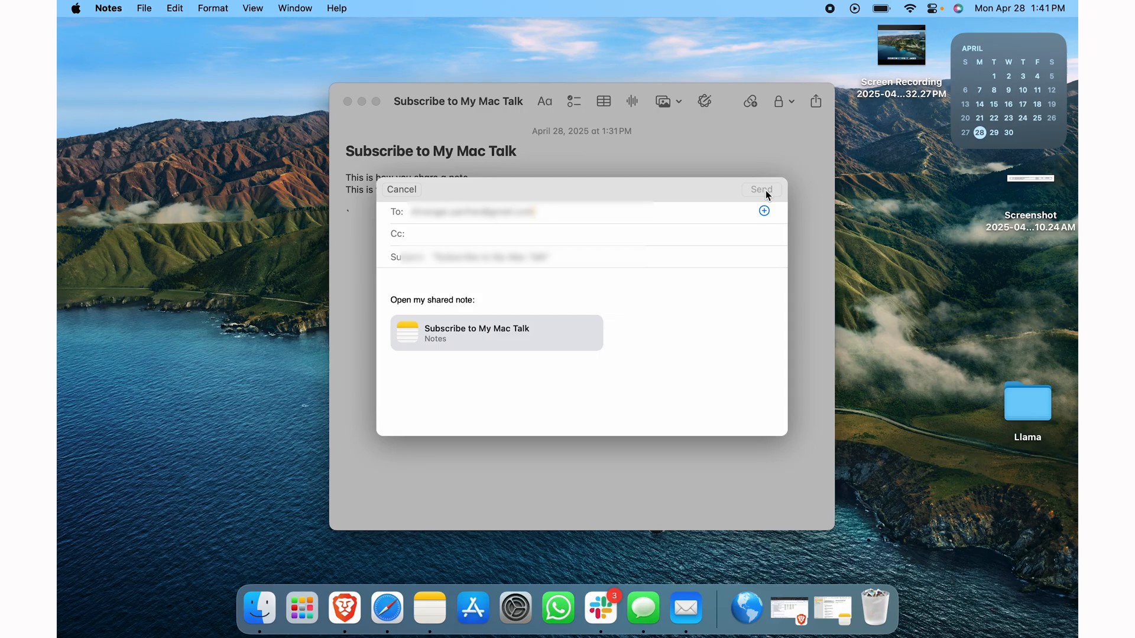
pyautogui.click(760, 189)
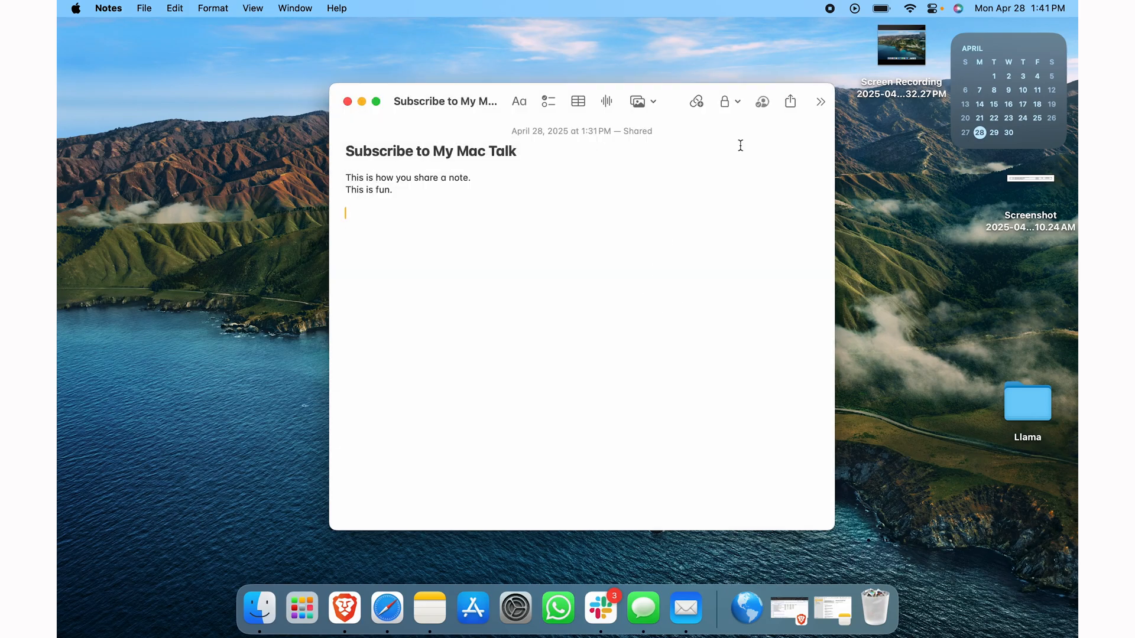
# - Review the collaboration activity and the two participants with invite-only editing, then close it
pyautogui.click(761, 102)
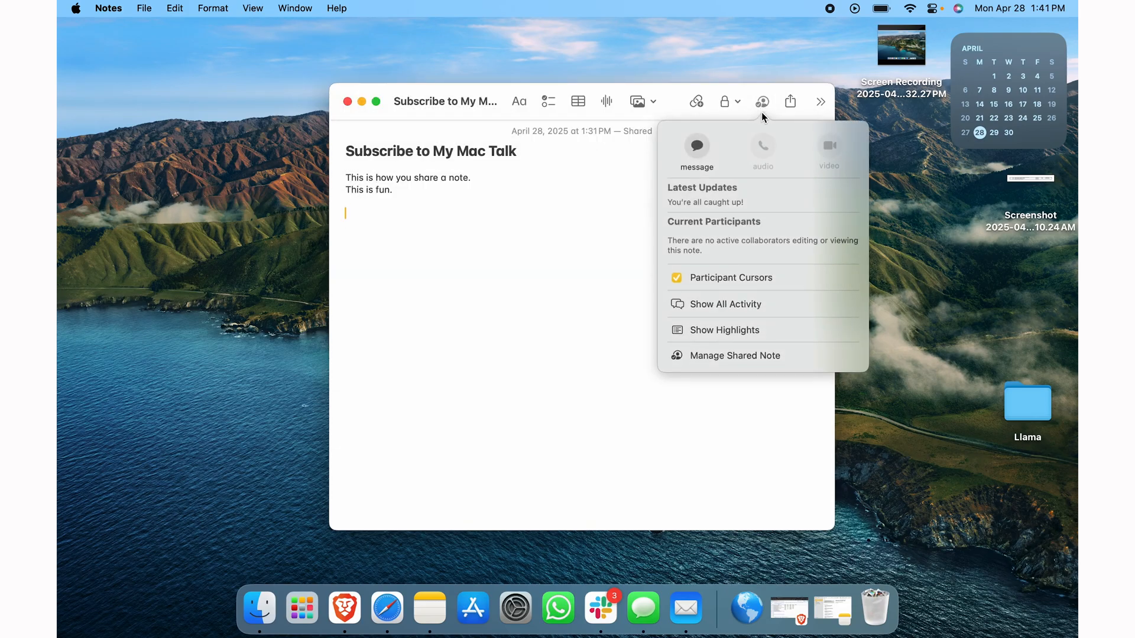
pyautogui.click(761, 102)
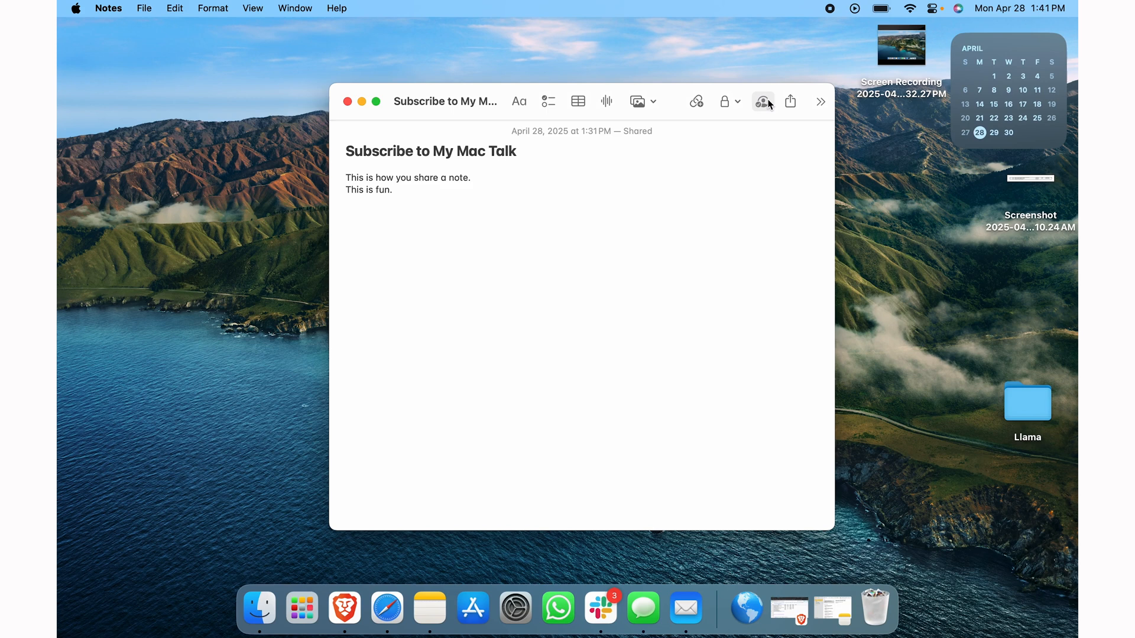
pyautogui.click(762, 102)
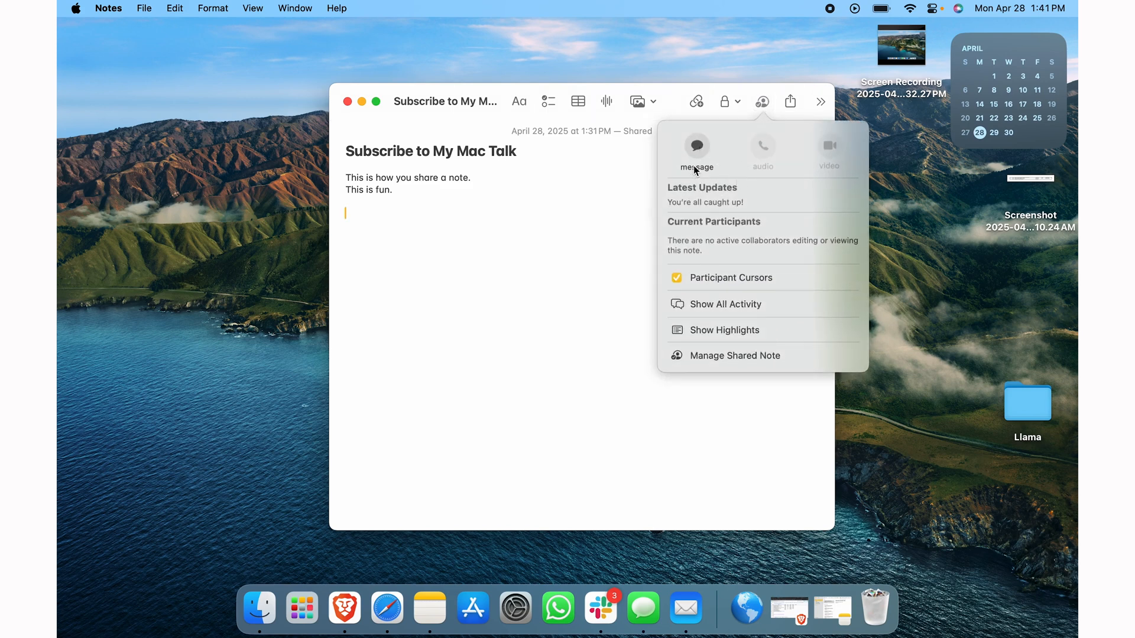
pyautogui.moveTo(753, 260)
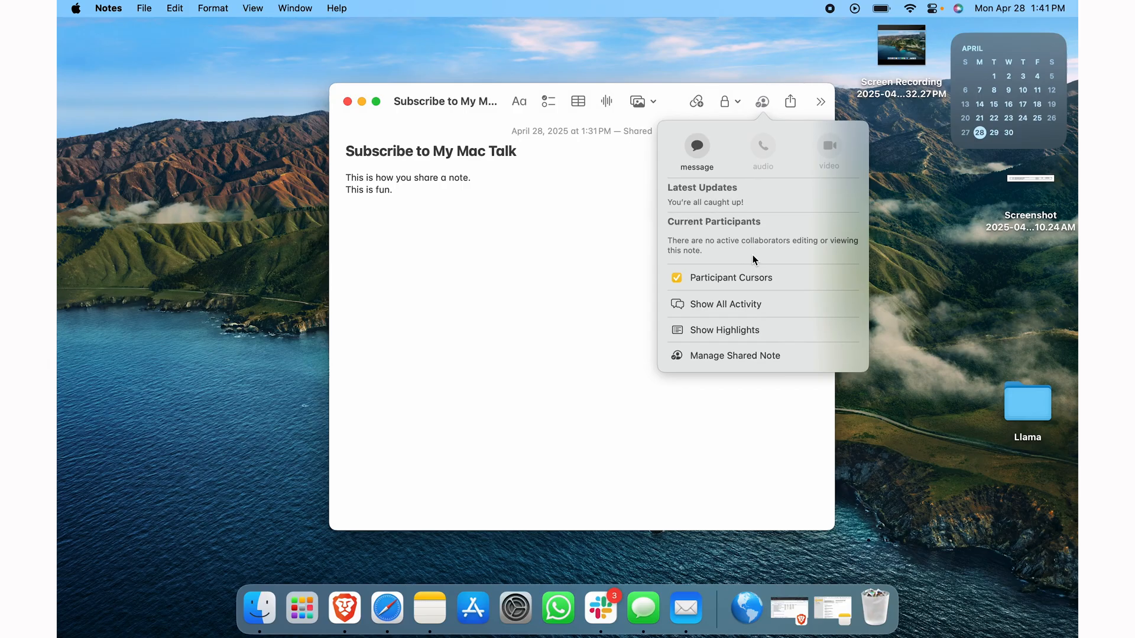
pyautogui.moveTo(800, 251)
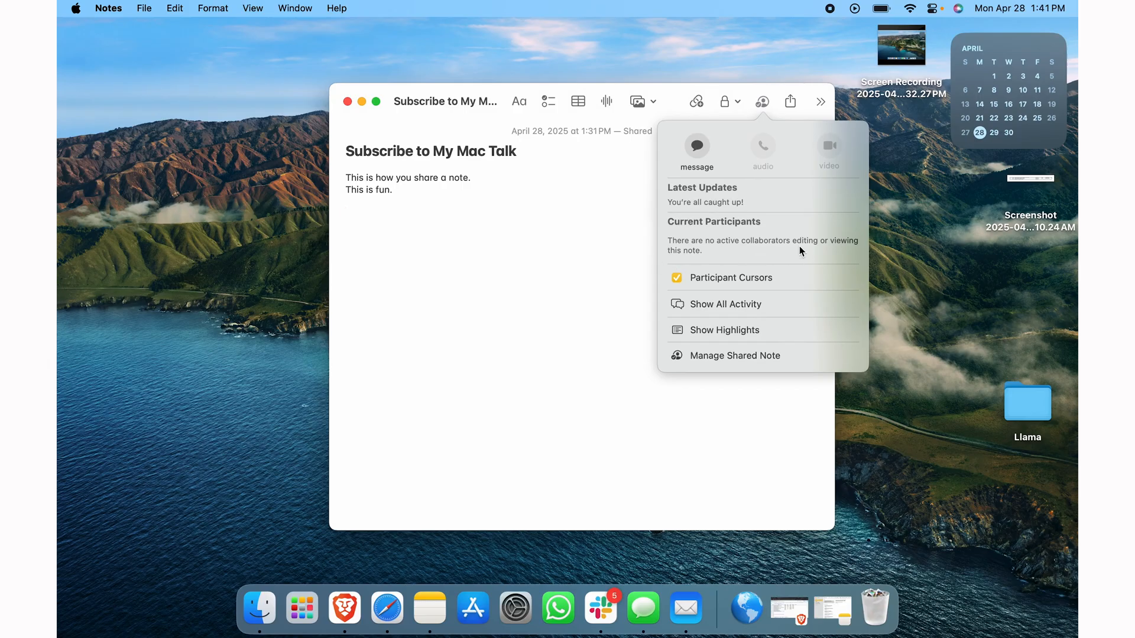
pyautogui.moveTo(789, 283)
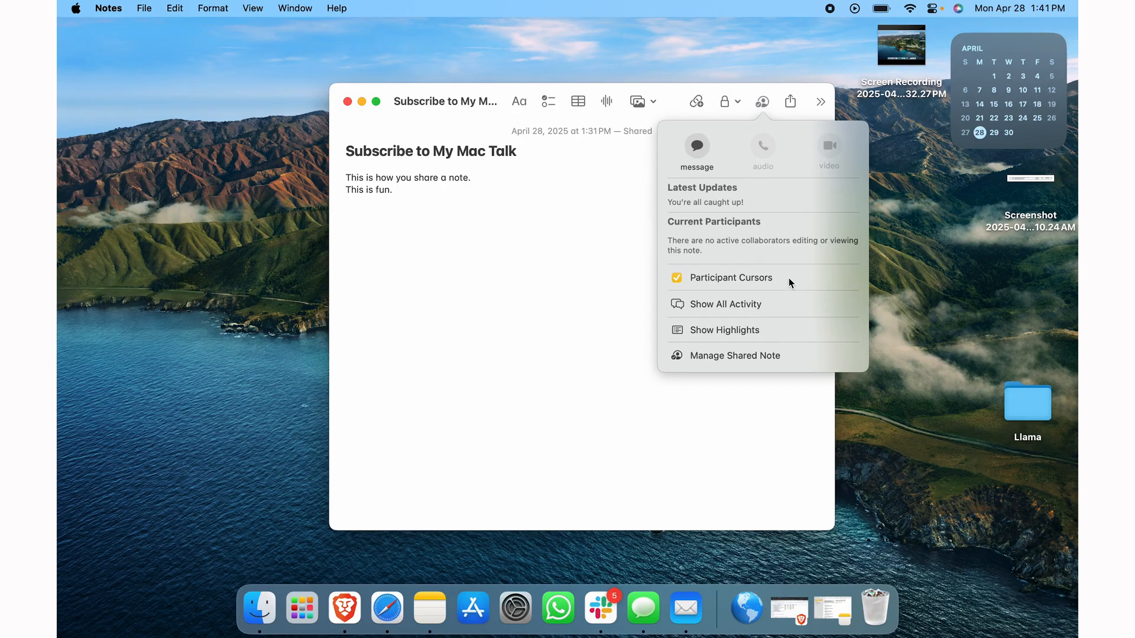
pyautogui.moveTo(749, 346)
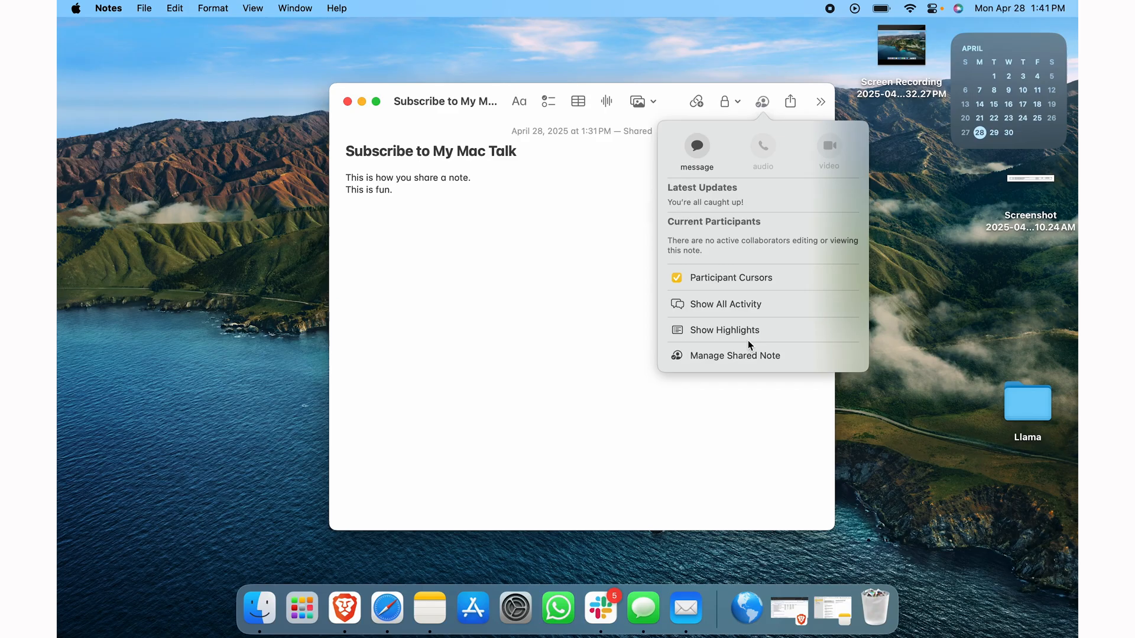
pyautogui.click(734, 356)
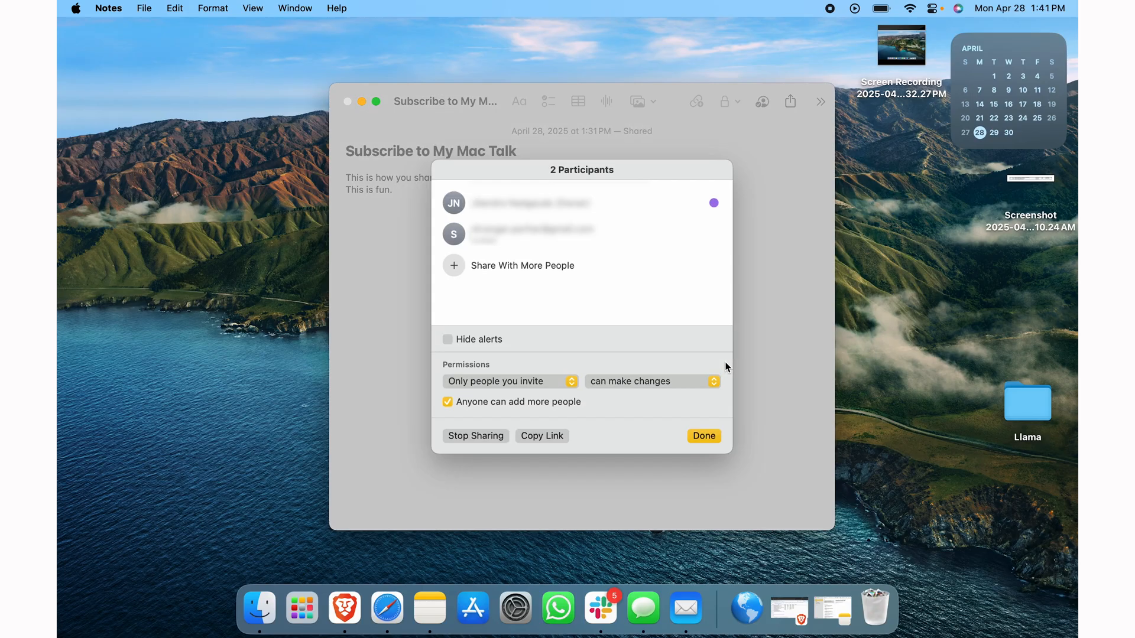
pyautogui.moveTo(577, 249)
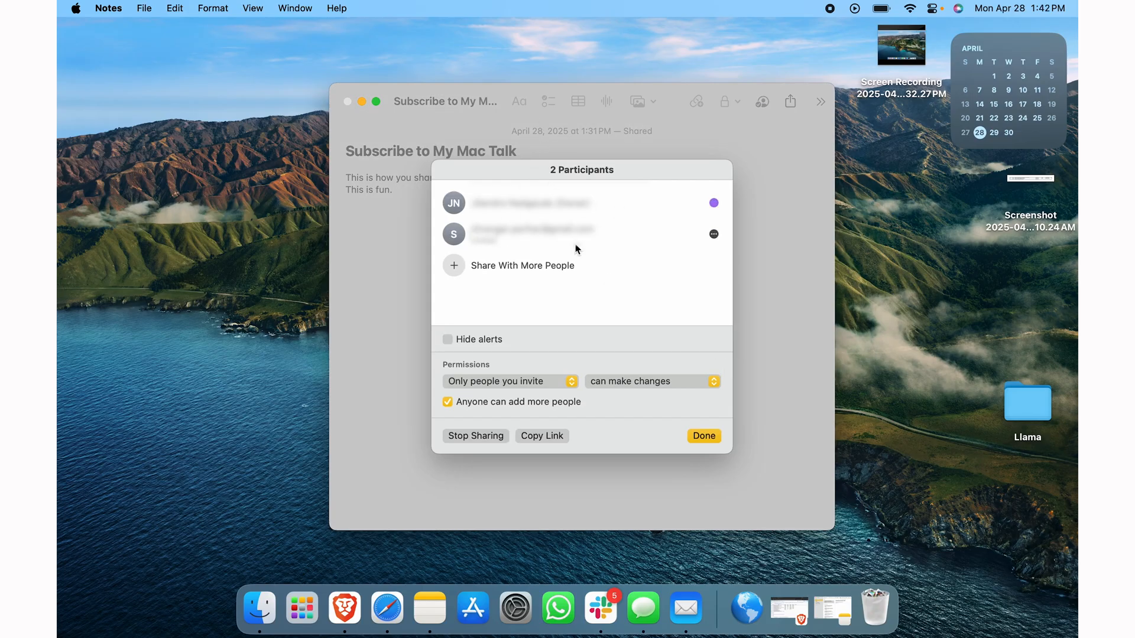
pyautogui.click(789, 102)
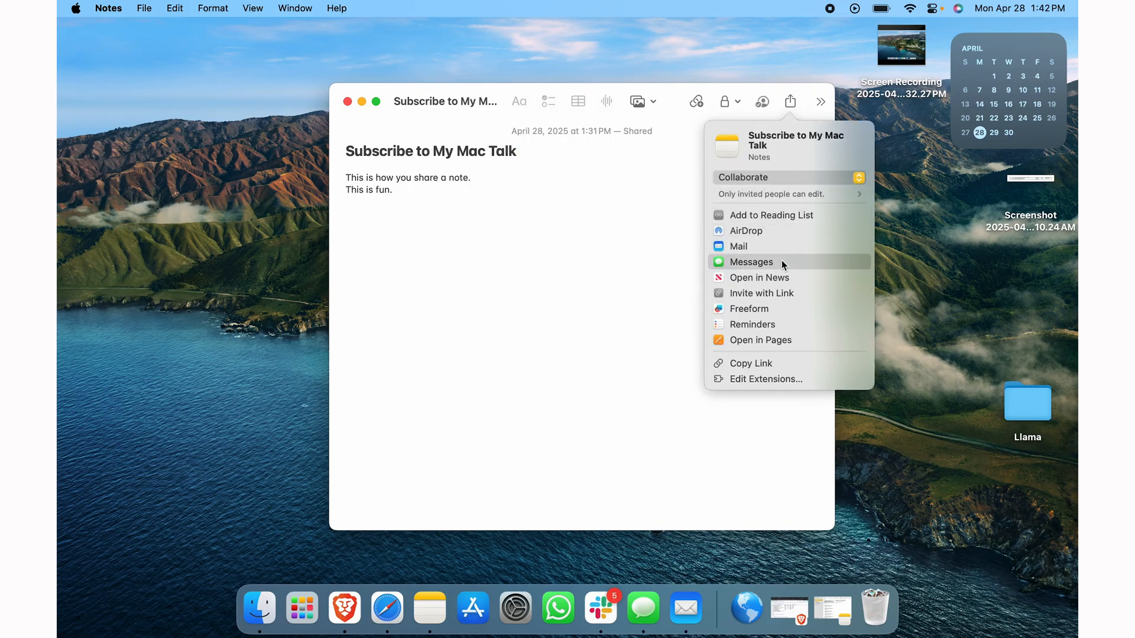
# - Choose Messages to send the note's collaboration invitation
pyautogui.click(752, 262)
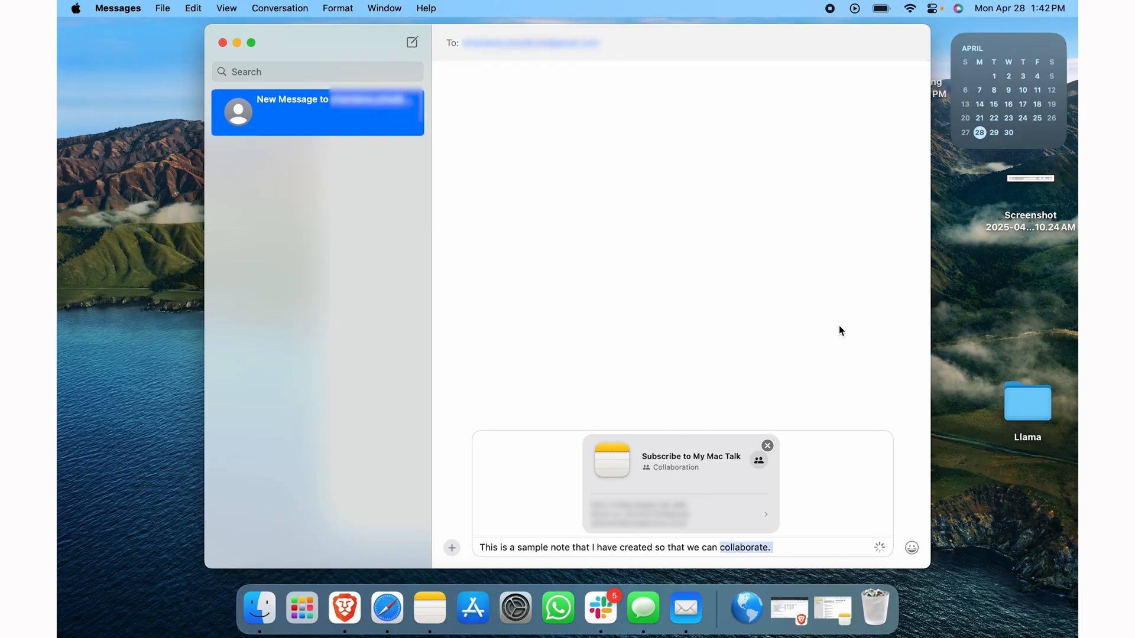
# - Send the iMessage collaboration invite and return to Notes
pyautogui.press('return')
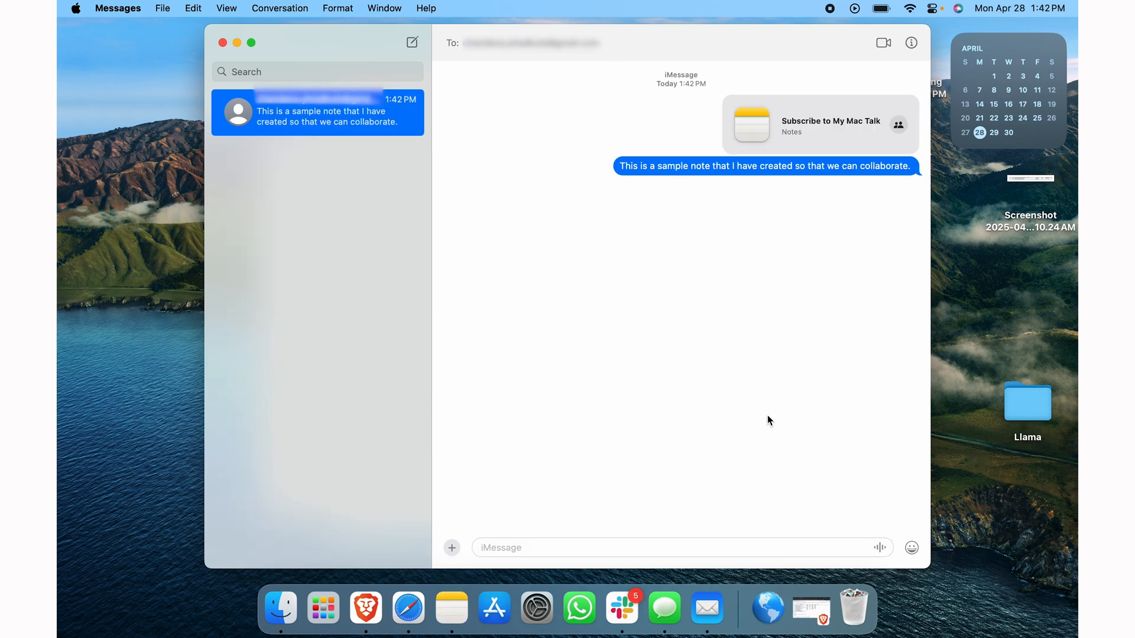
pyautogui.moveTo(549, 179)
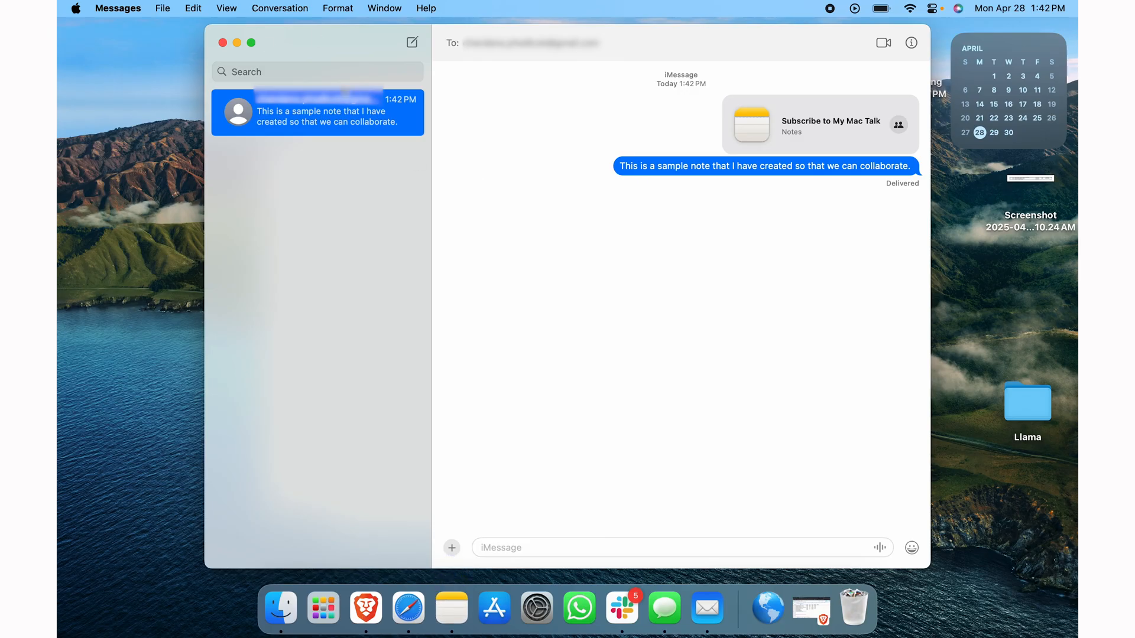
pyautogui.click(818, 124)
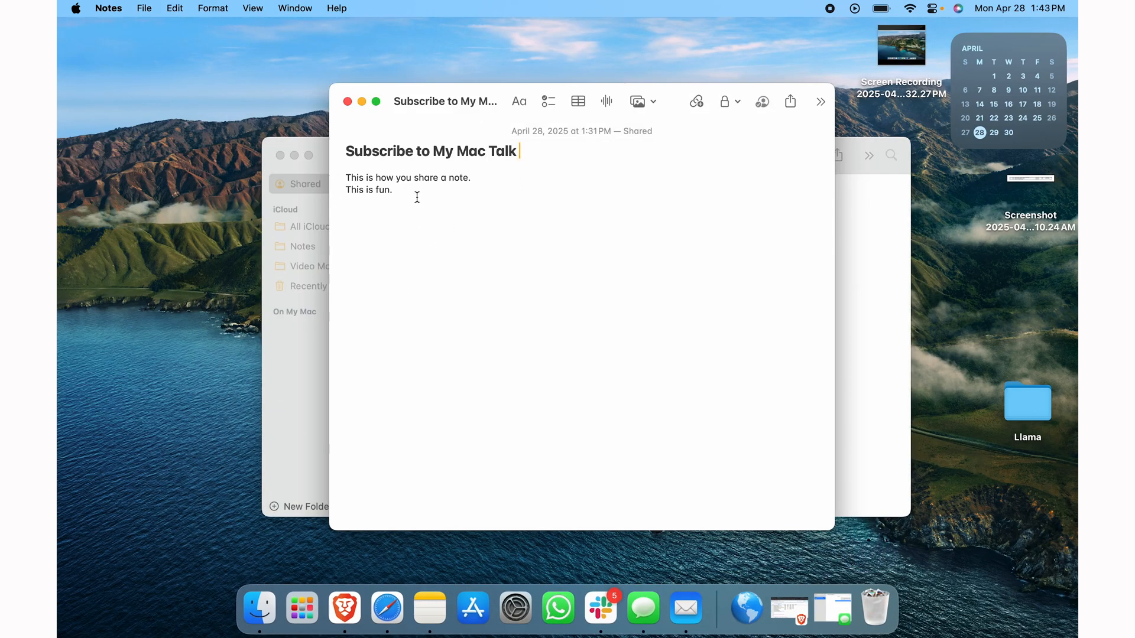
pyautogui.click(761, 101)
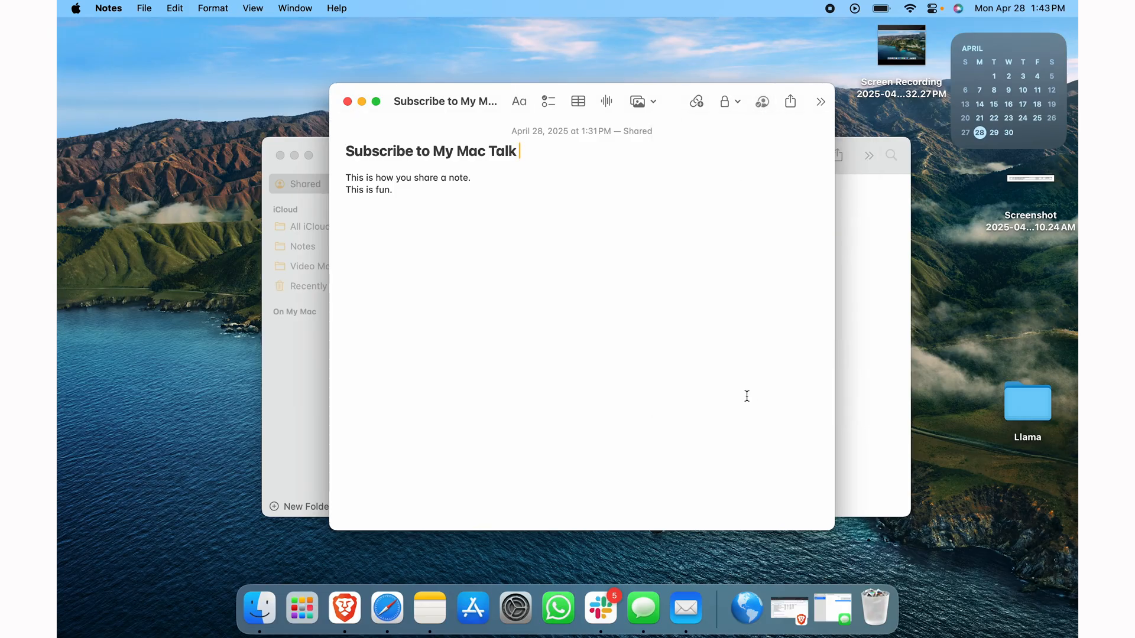
pyautogui.click(761, 102)
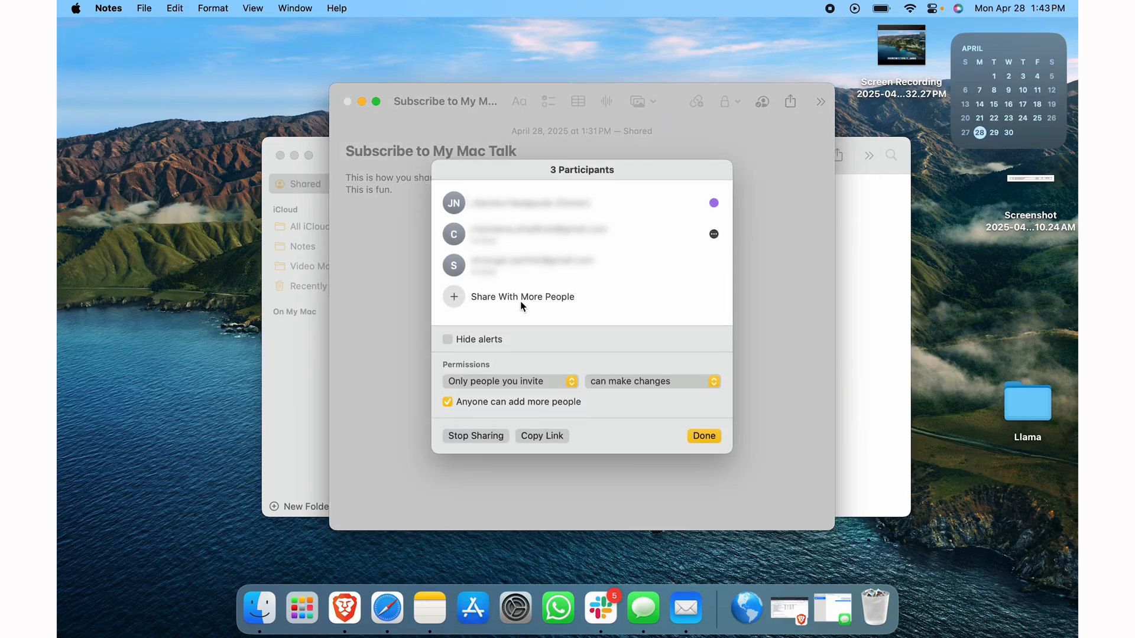
pyautogui.click(703, 436)
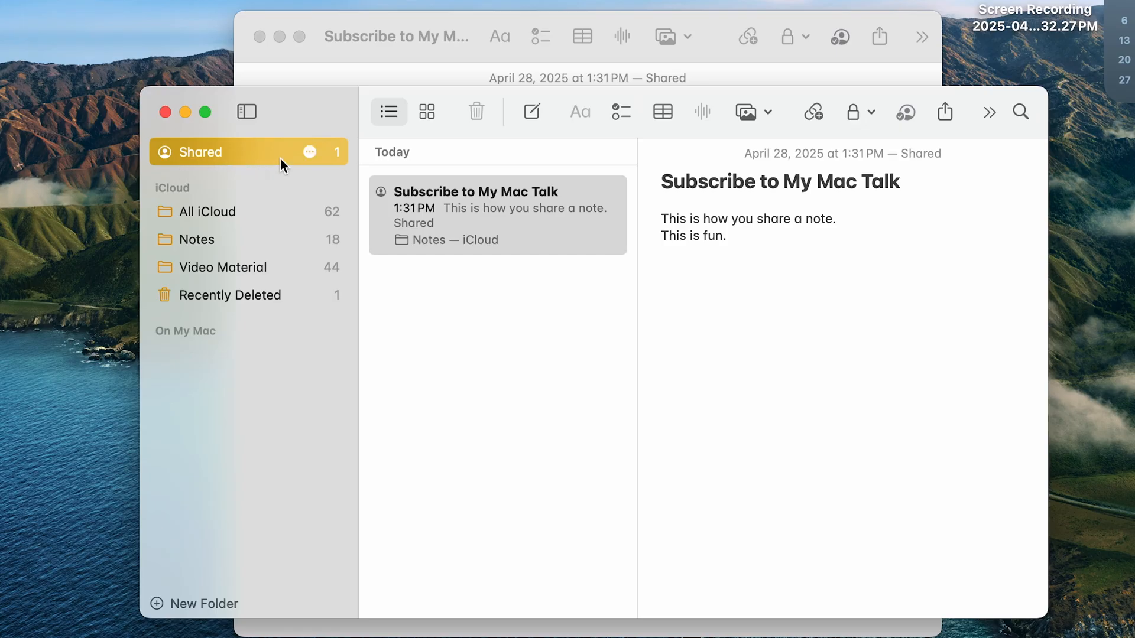
pyautogui.moveTo(541, 347)
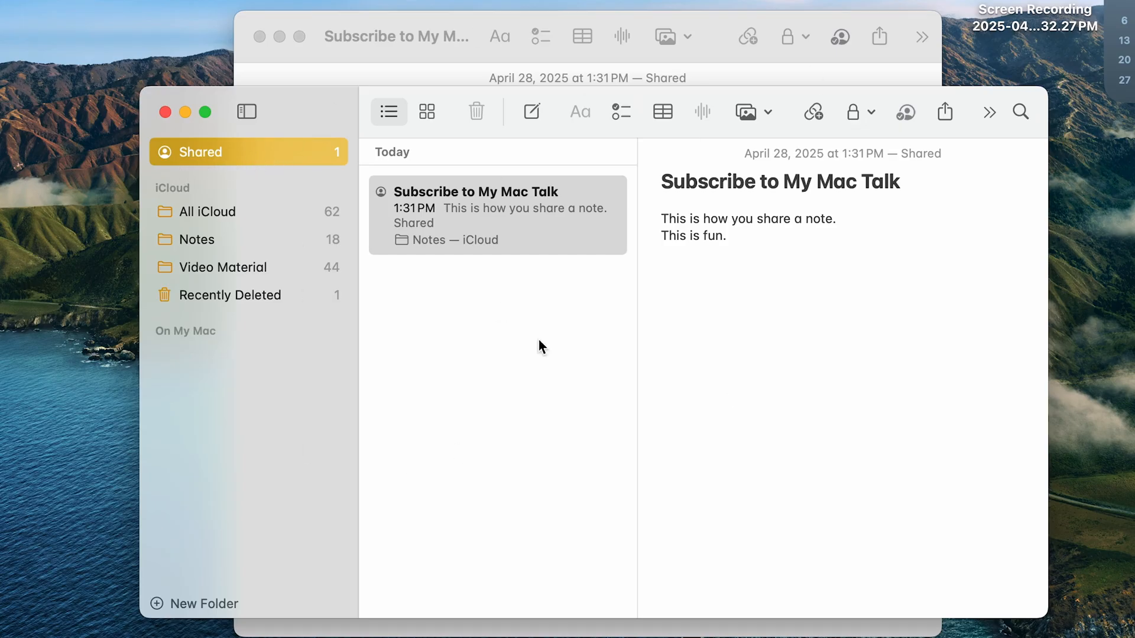
pyautogui.moveTo(514, 368)
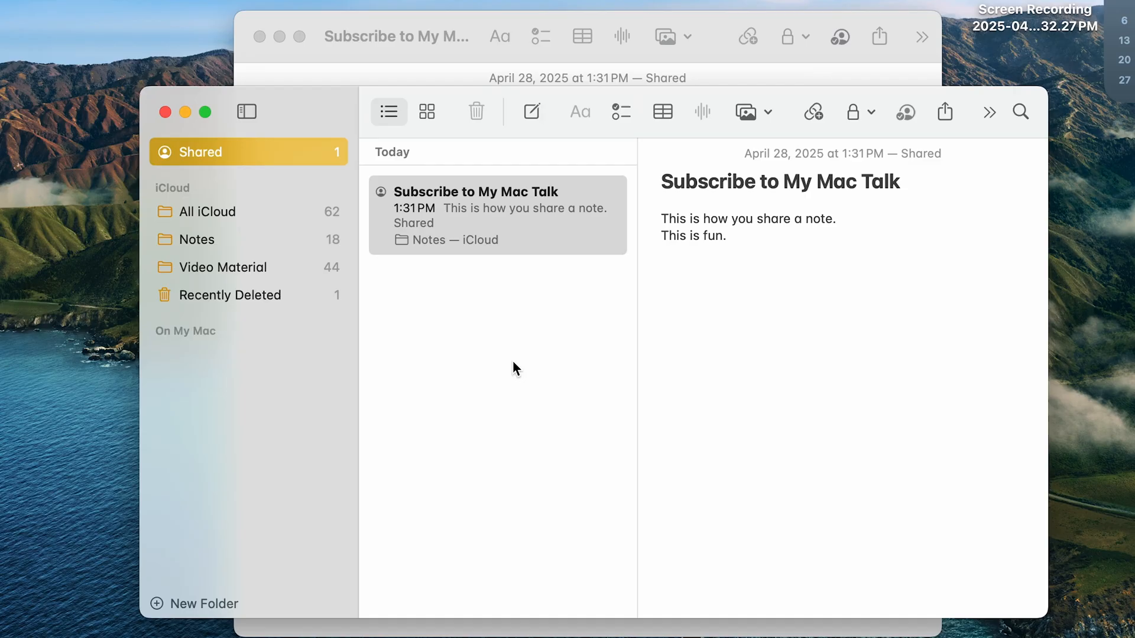